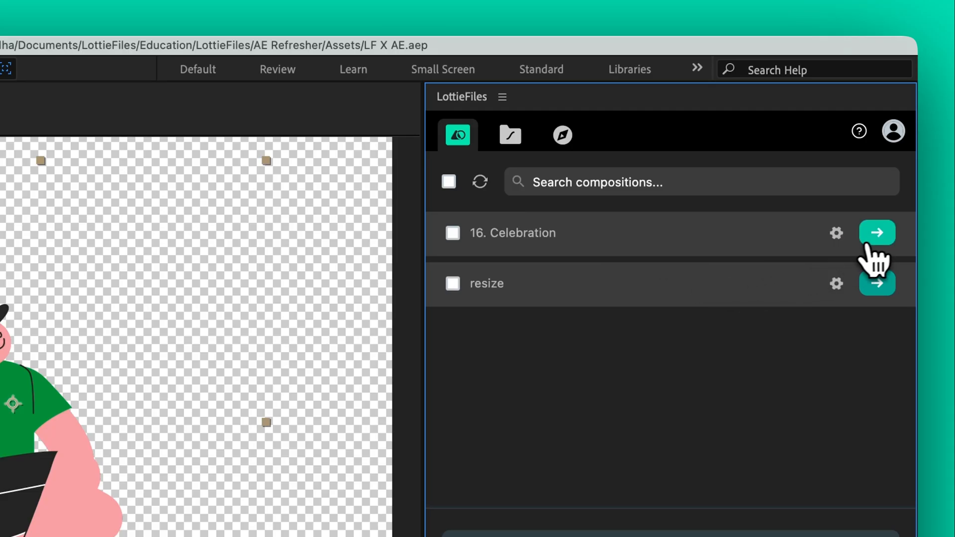
Step: Send 16. Celebration for LottieFiles rendering, opening its composition
click(876, 233)
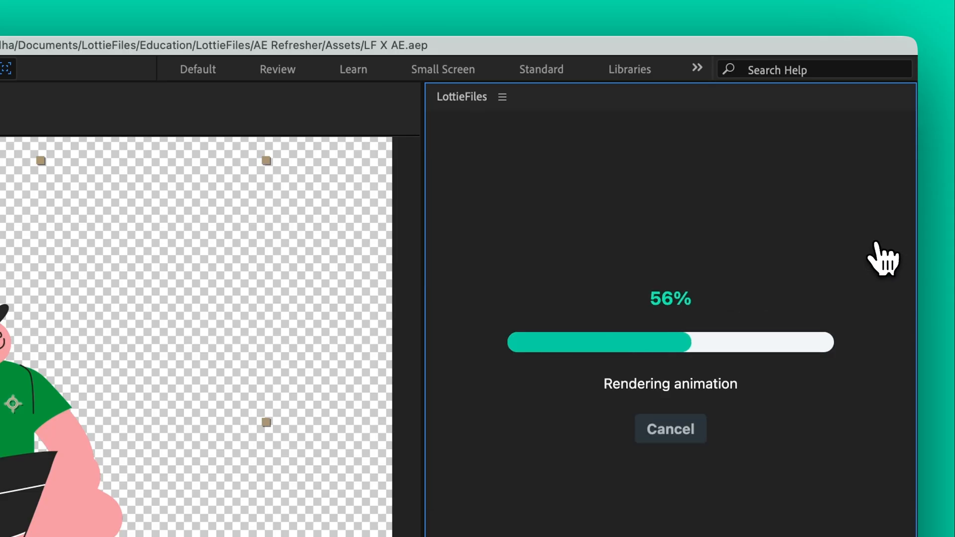
click(880, 390)
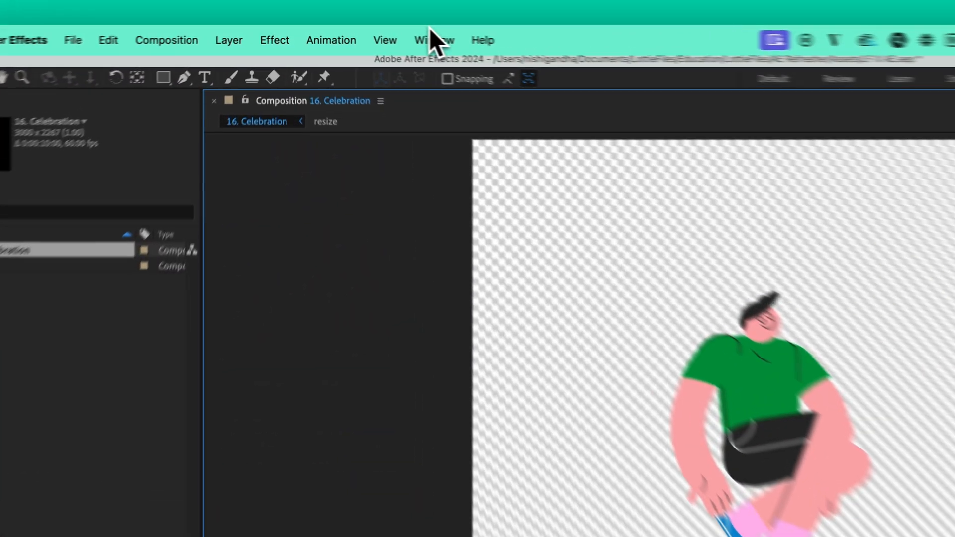
Step: Reopen the LottieFiles extension panel, showing 16. Celebration and resize compositions
click(433, 40)
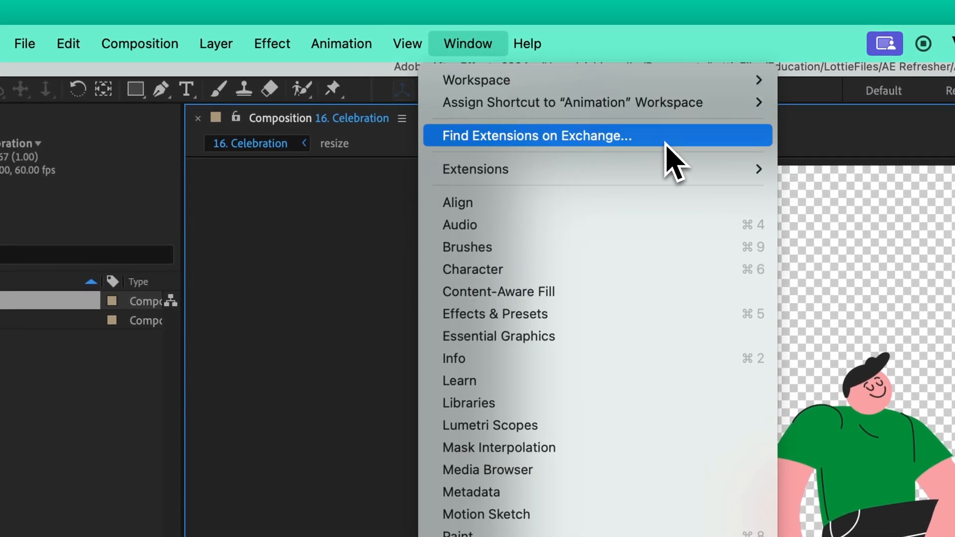
click(537, 136)
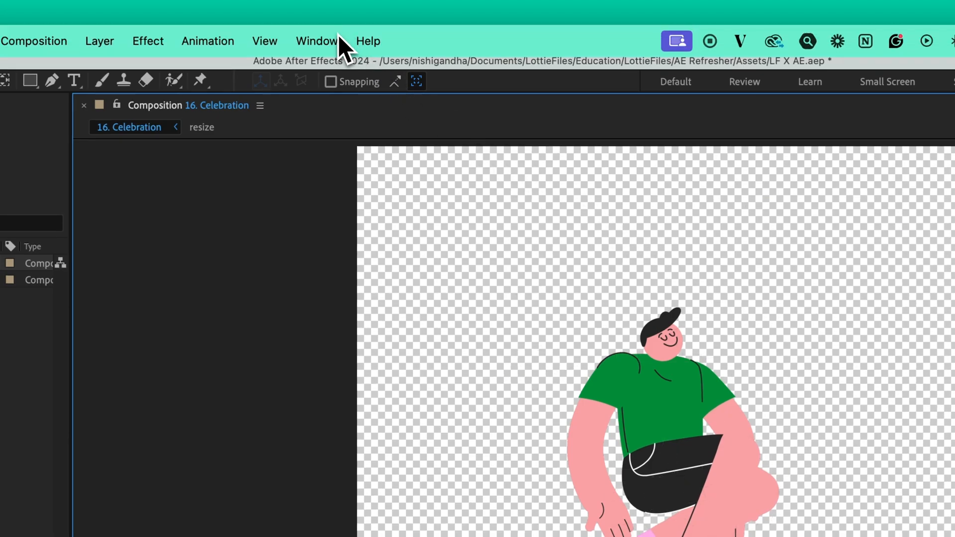
click(316, 41)
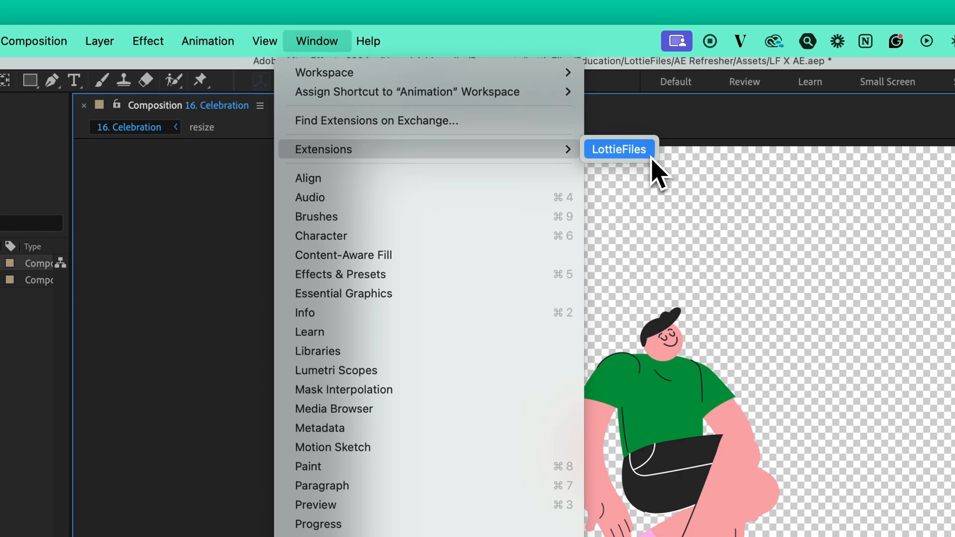
click(617, 149)
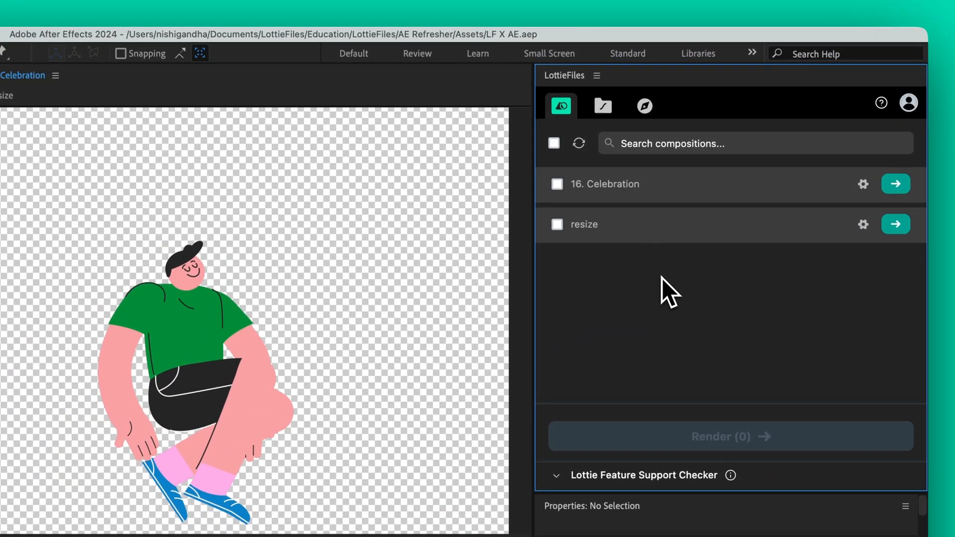
click(602, 105)
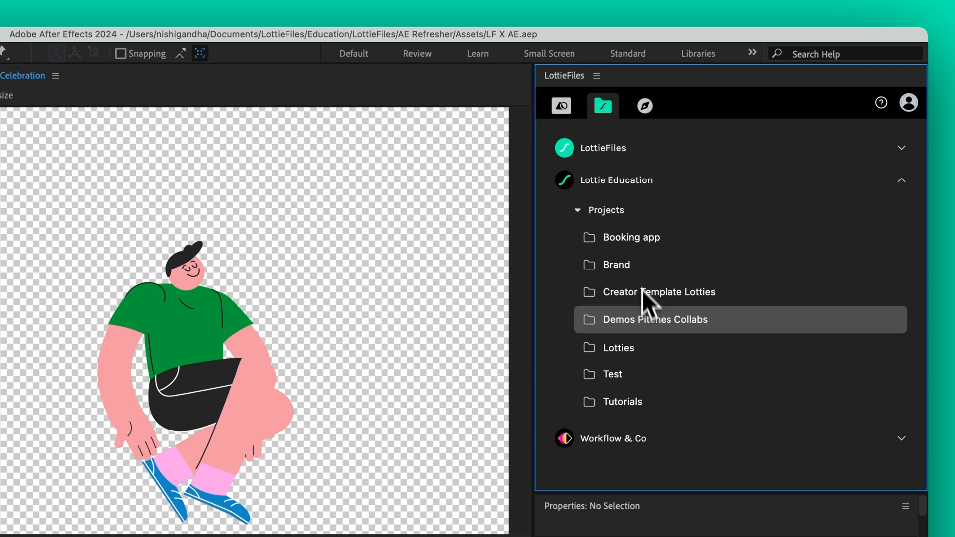
mouse_move(643, 271)
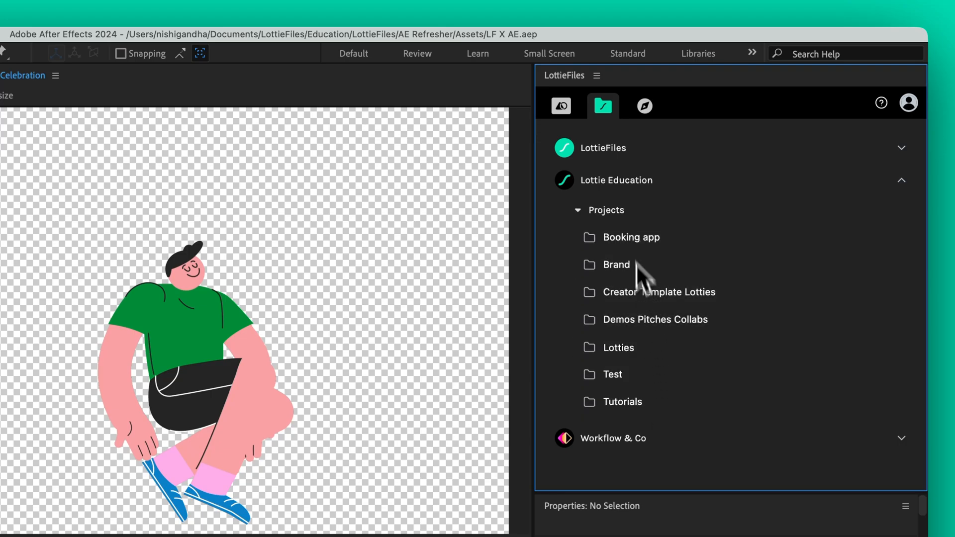
click(644, 106)
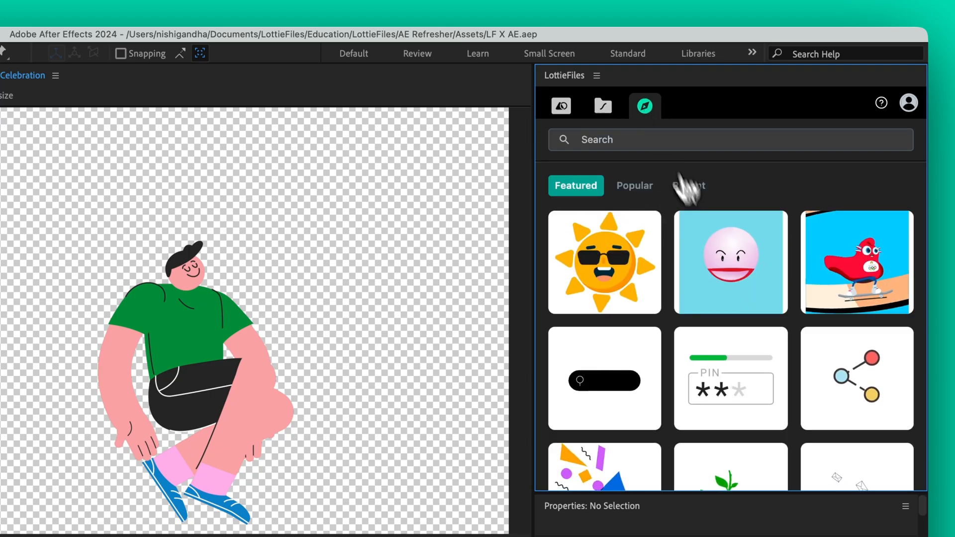
scroll(down, 3)
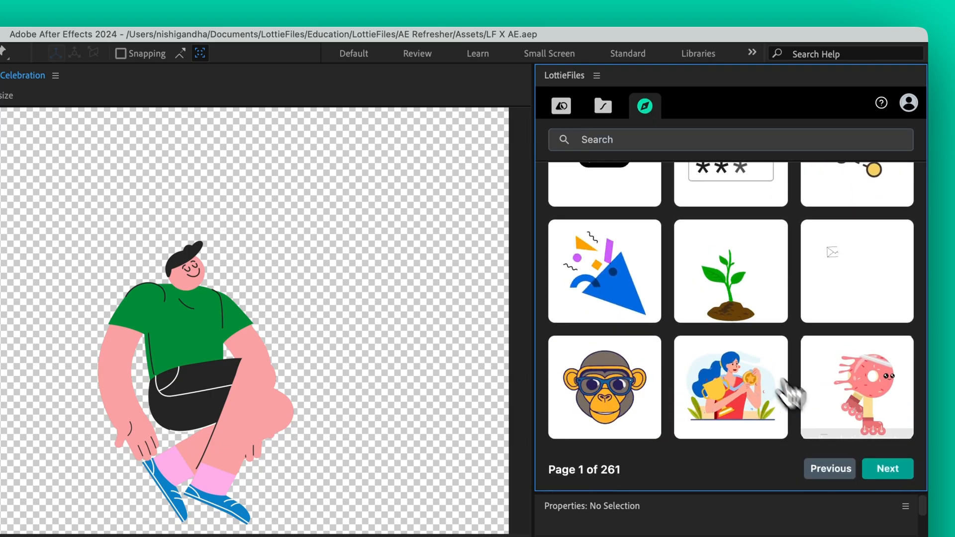
scroll(down, 3)
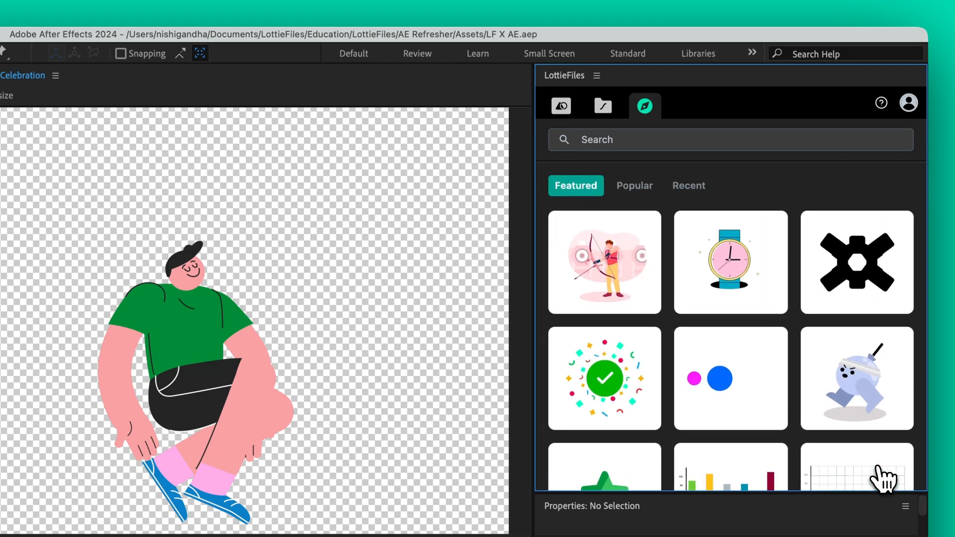
text(lo)
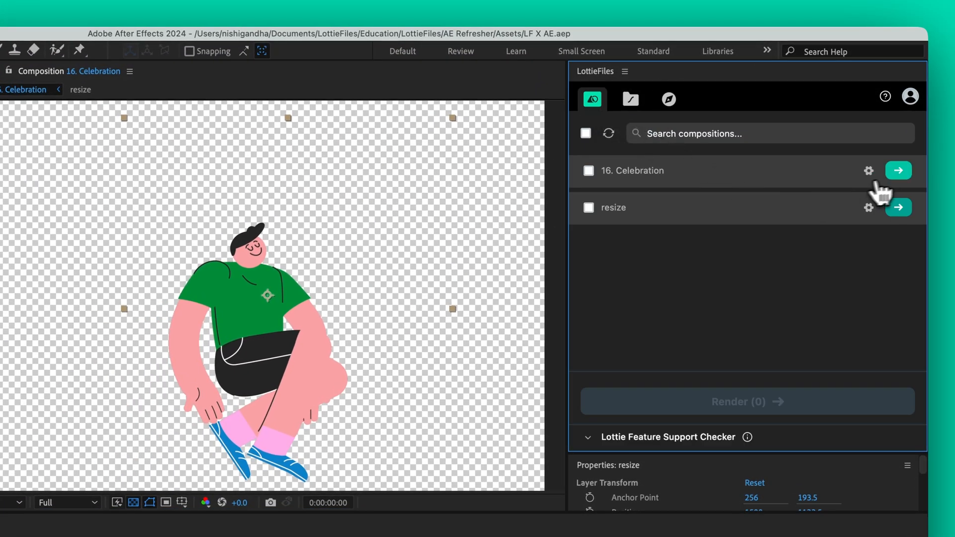
Step: Preview 16. Celebration as Lottie, review its one feature support issue, and start saving to workspace
click(898, 171)
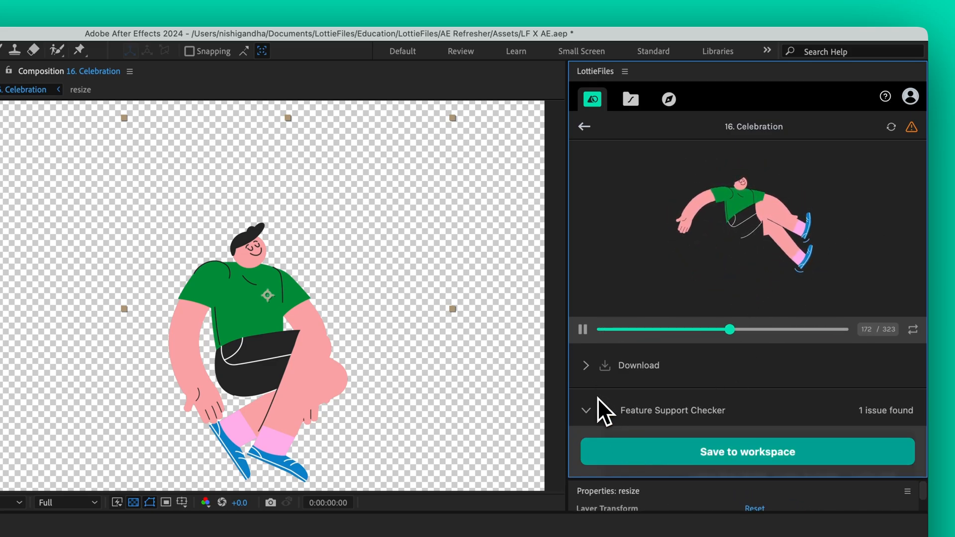
click(585, 410)
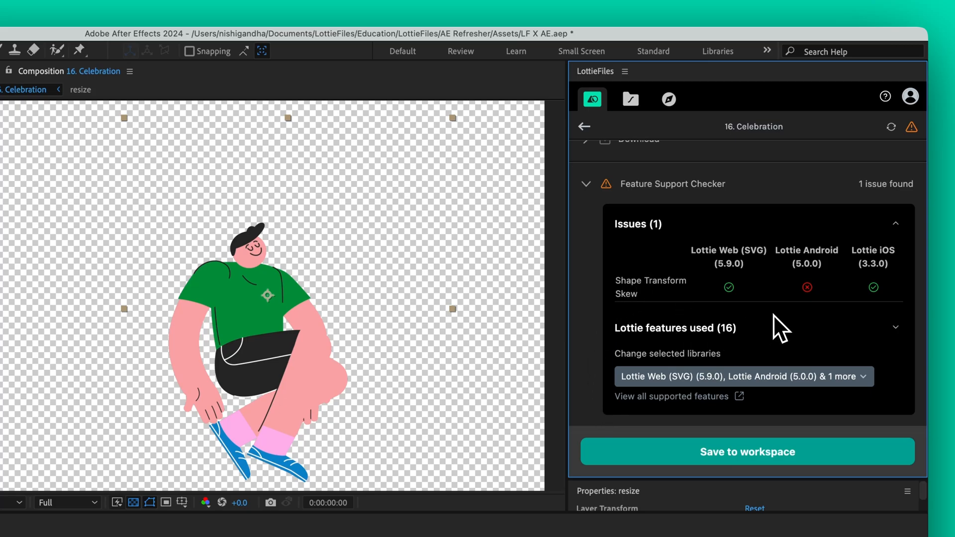
scroll(down, 3)
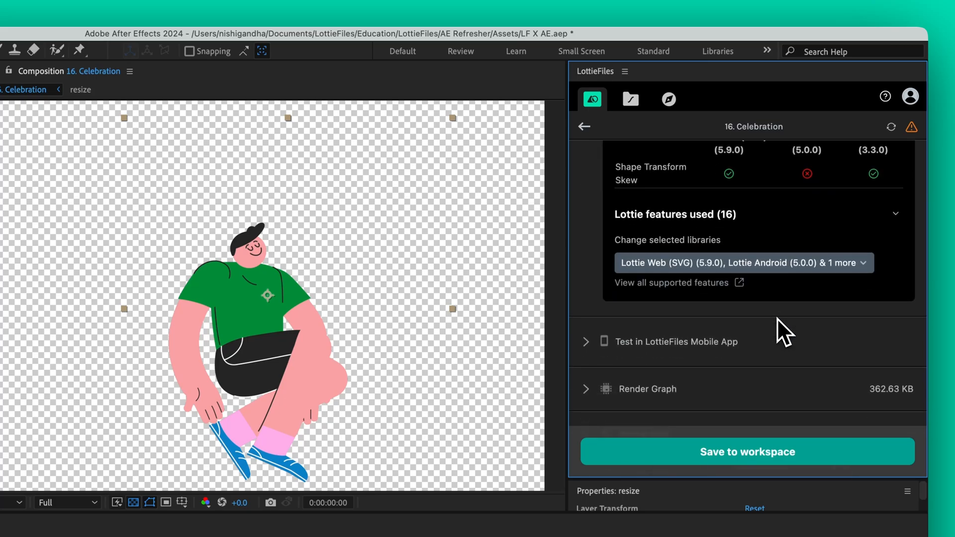
scroll(down, 3)
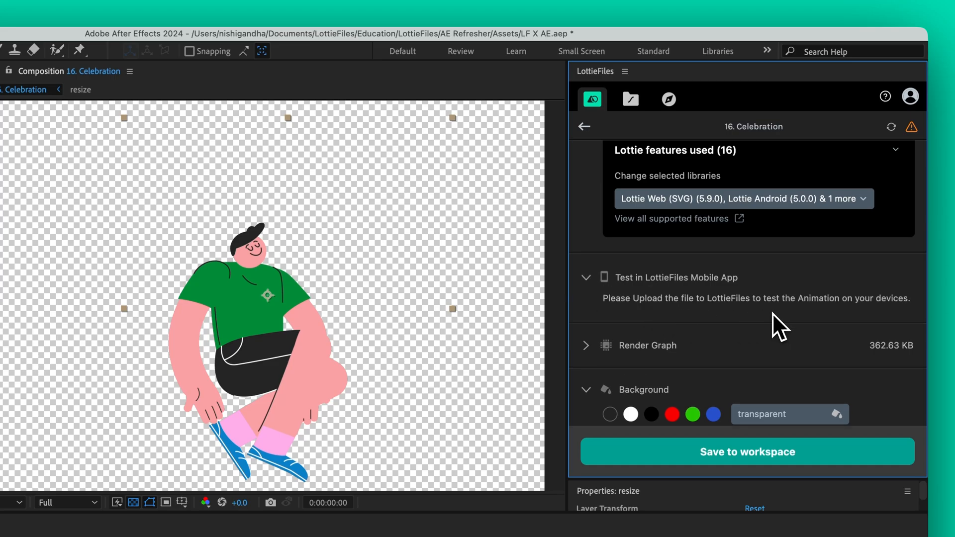
click(747, 451)
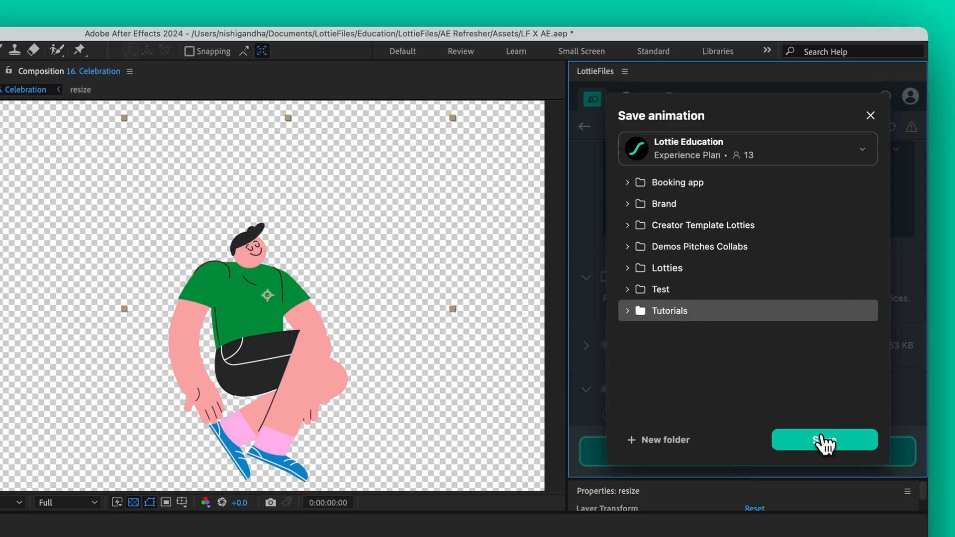
Step: Save 16. Celebration into the Tutorials folder and expand the mobile app testing section
click(824, 440)
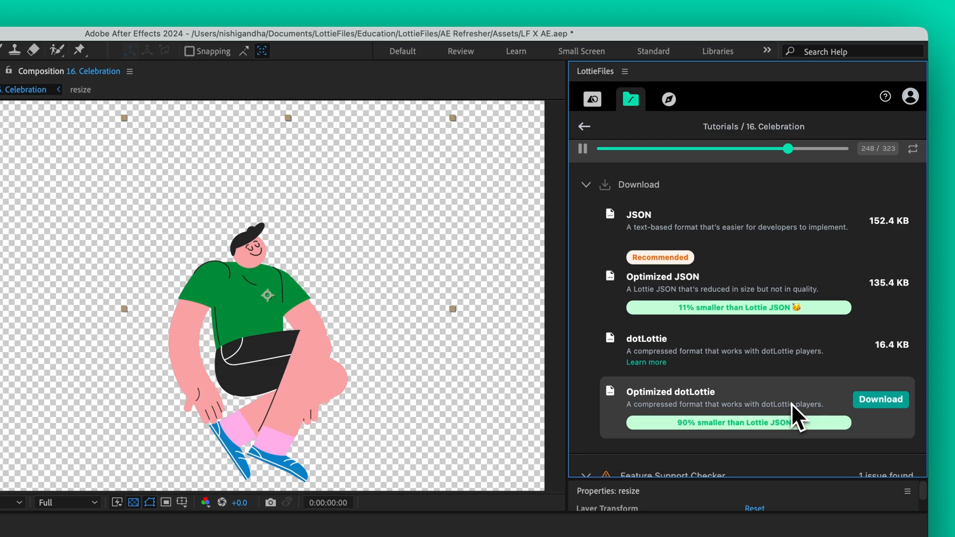
scroll(down, 3)
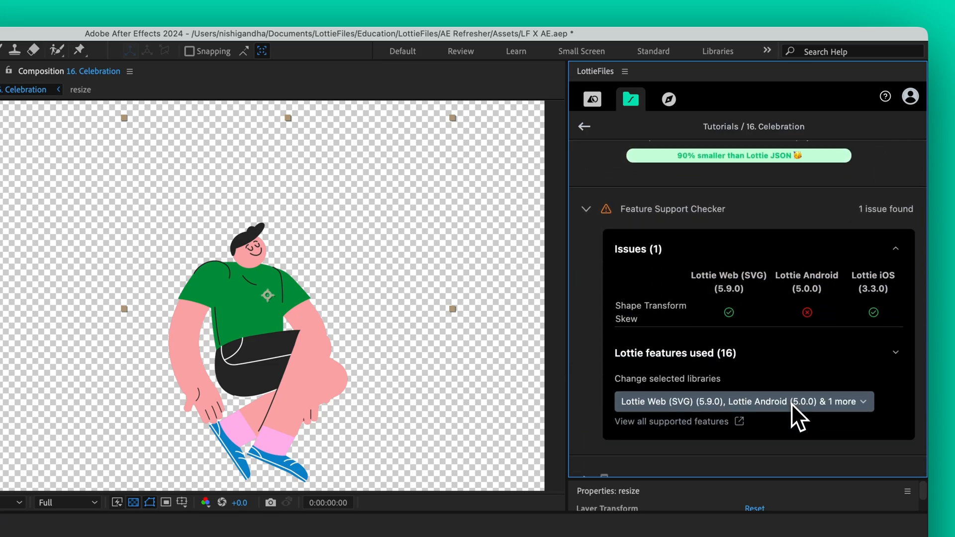
scroll(down, 3)
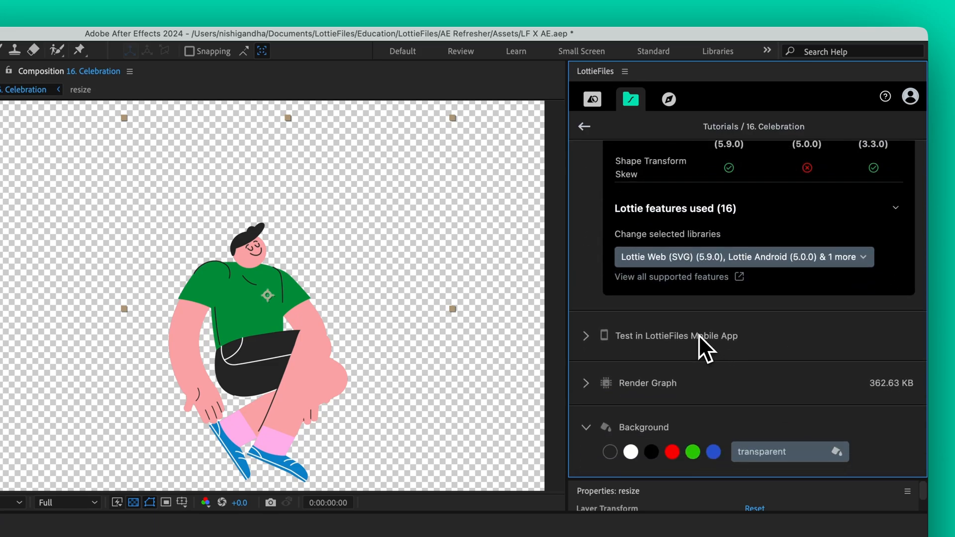
click(674, 336)
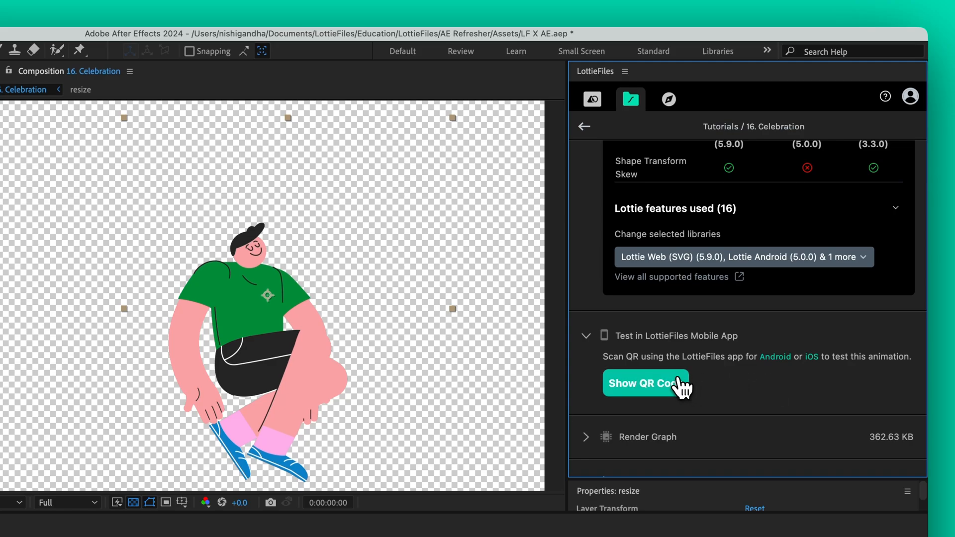
Step: Display the mobile-testing QR code for the saved animation, then dismiss it
click(640, 383)
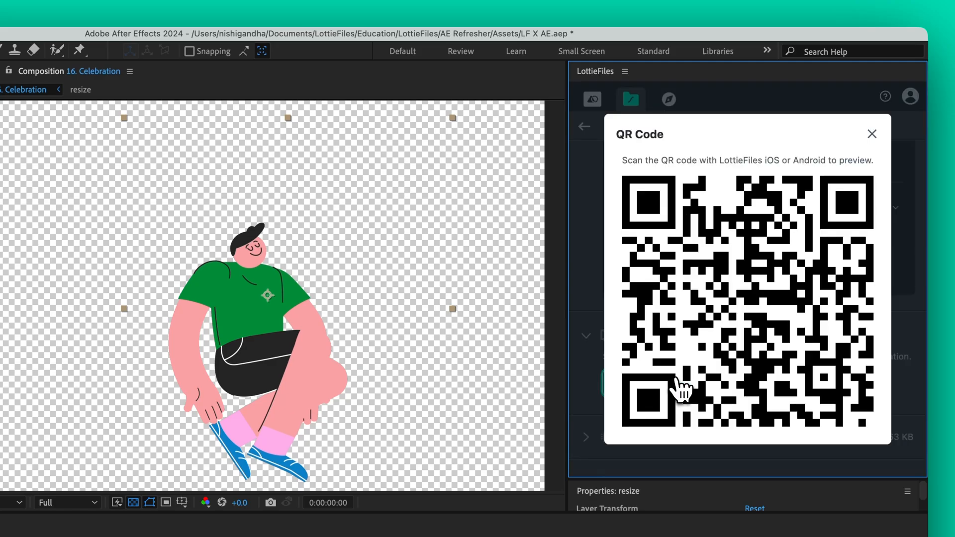
mouse_move(693, 444)
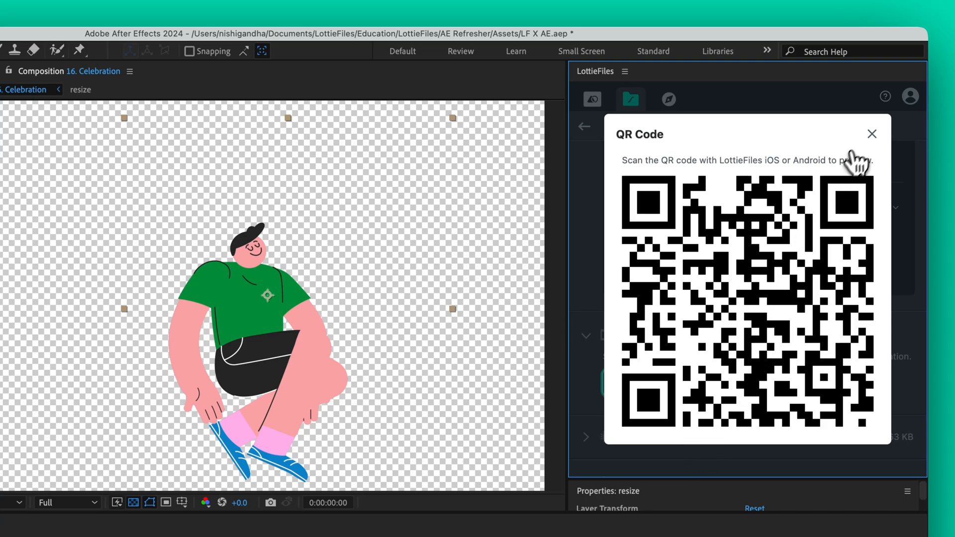
click(871, 134)
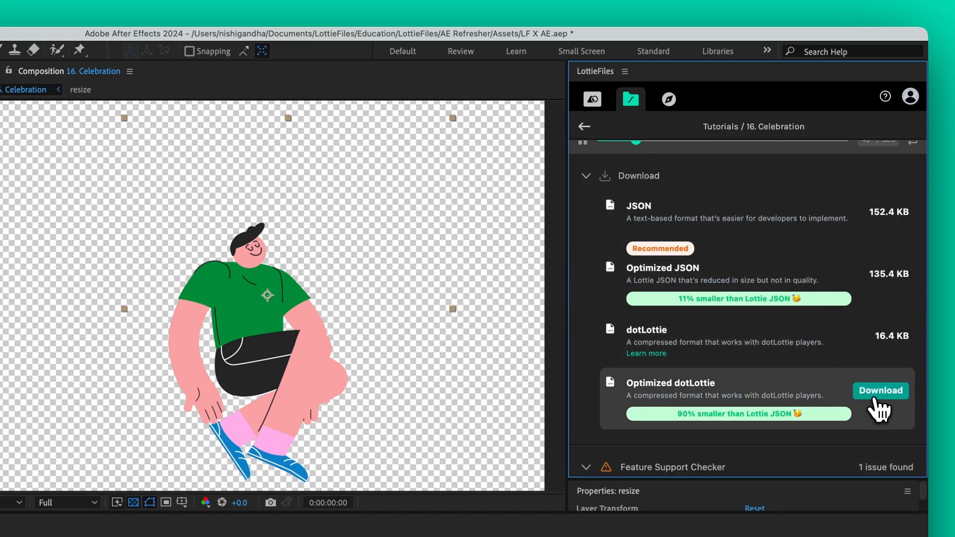
Step: Download 16. Celebration as Optimized dotLottie and check its review status options
click(880, 390)
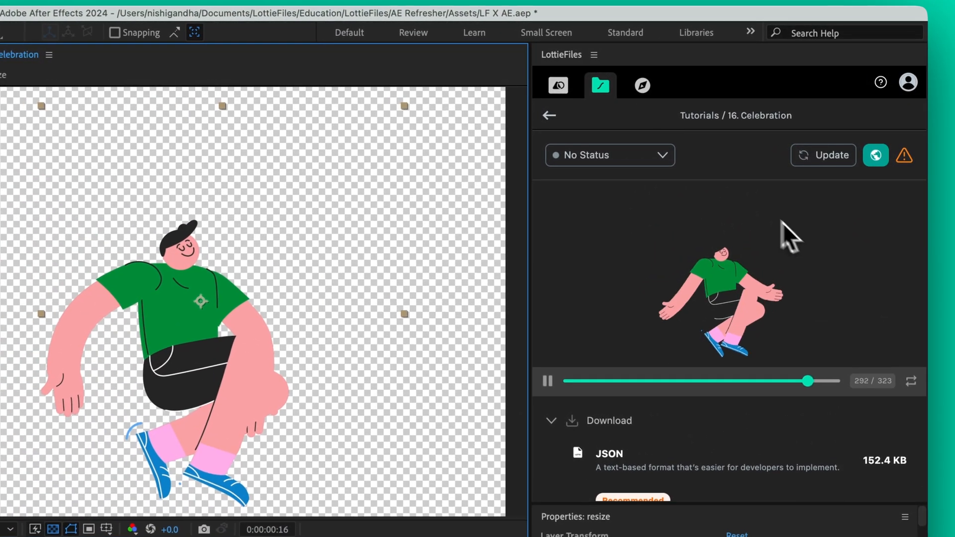
click(609, 154)
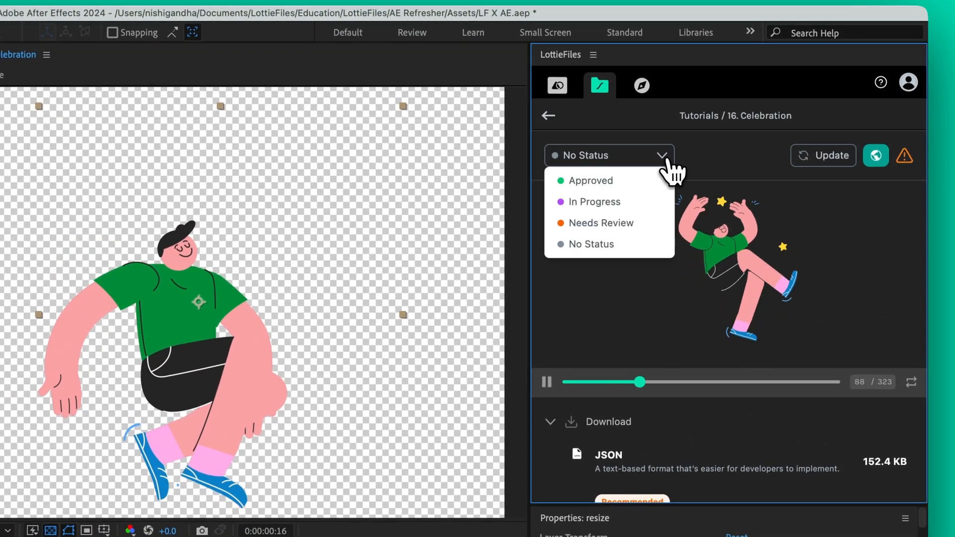
click(589, 180)
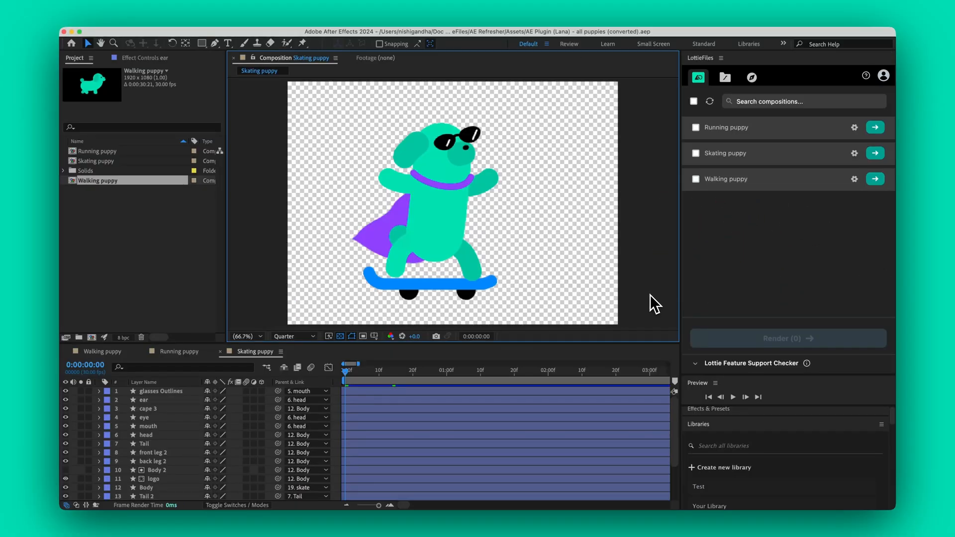
Step: Select the Running, Skating and Walking puppy compositions and render all three together
click(733, 396)
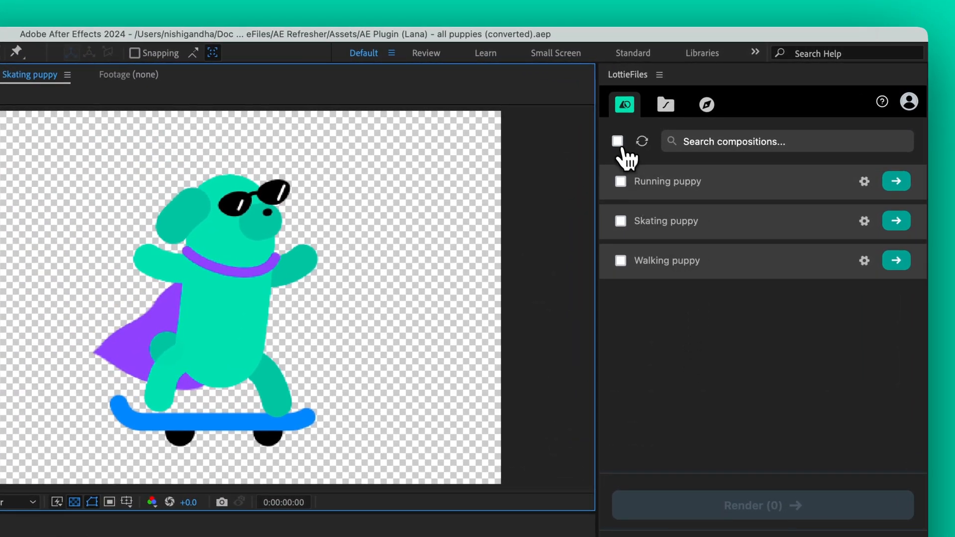
click(616, 141)
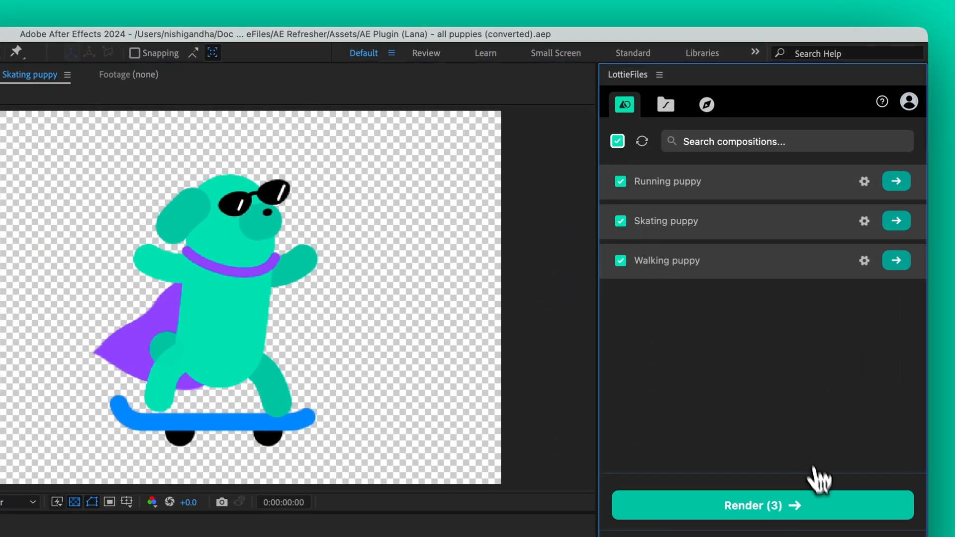
click(761, 504)
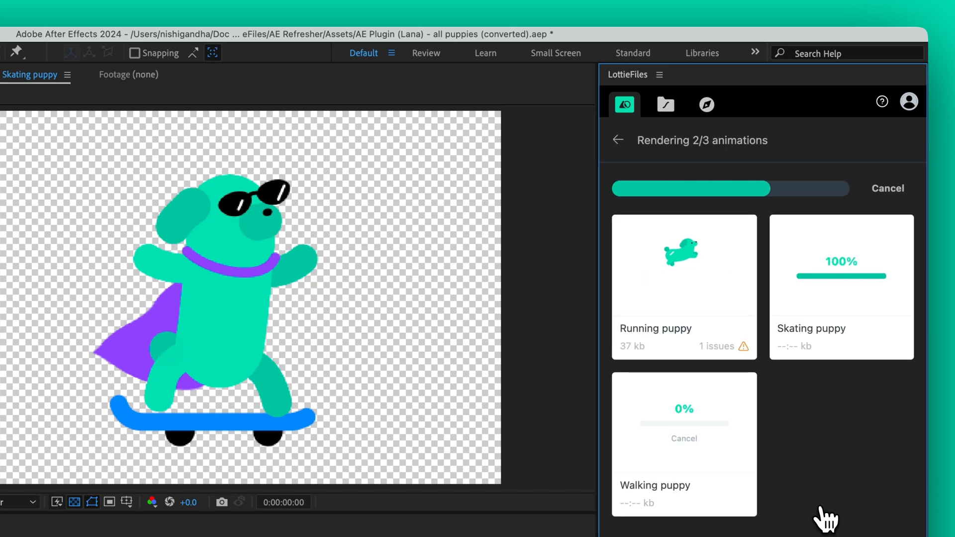